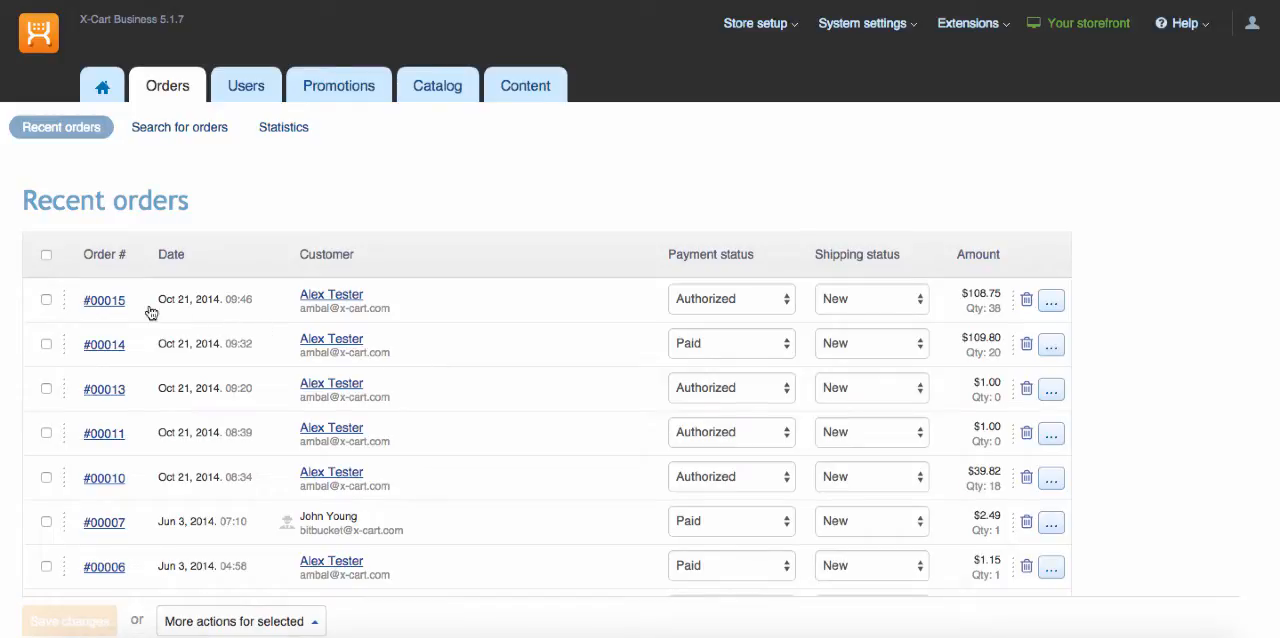
# - Add a new Apple line with quantity 5 to order #15
pyautogui.click(104, 300)
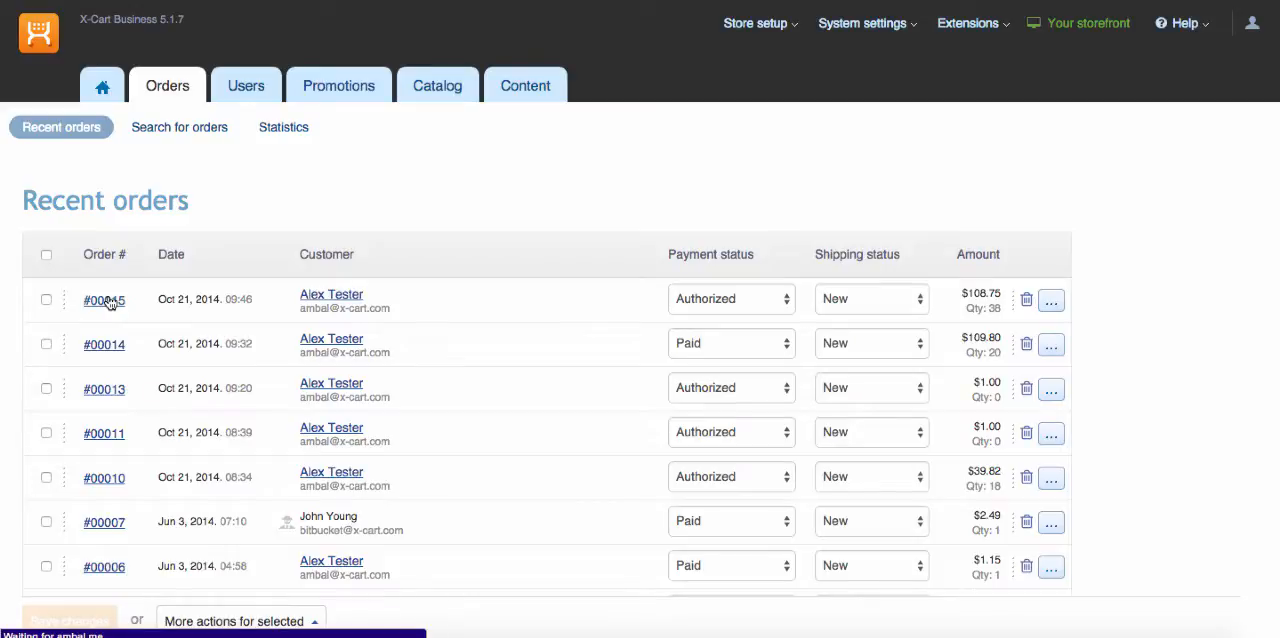
pyautogui.click(104, 300)
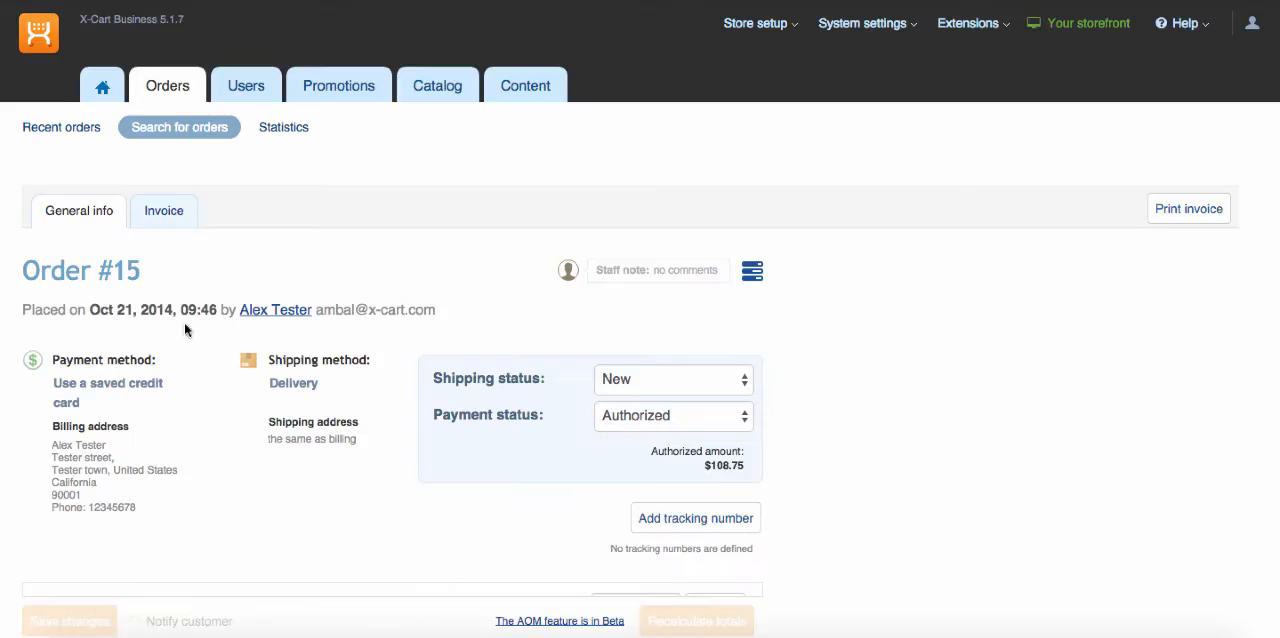
pyautogui.scroll(-3)
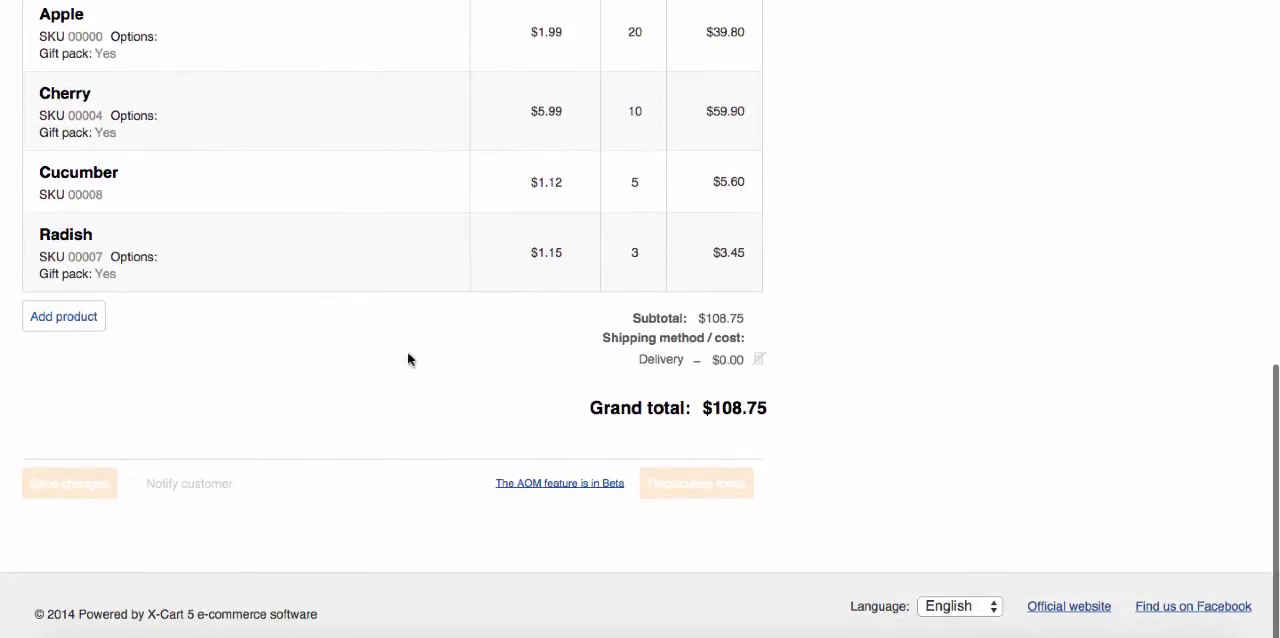
pyautogui.click(64, 316)
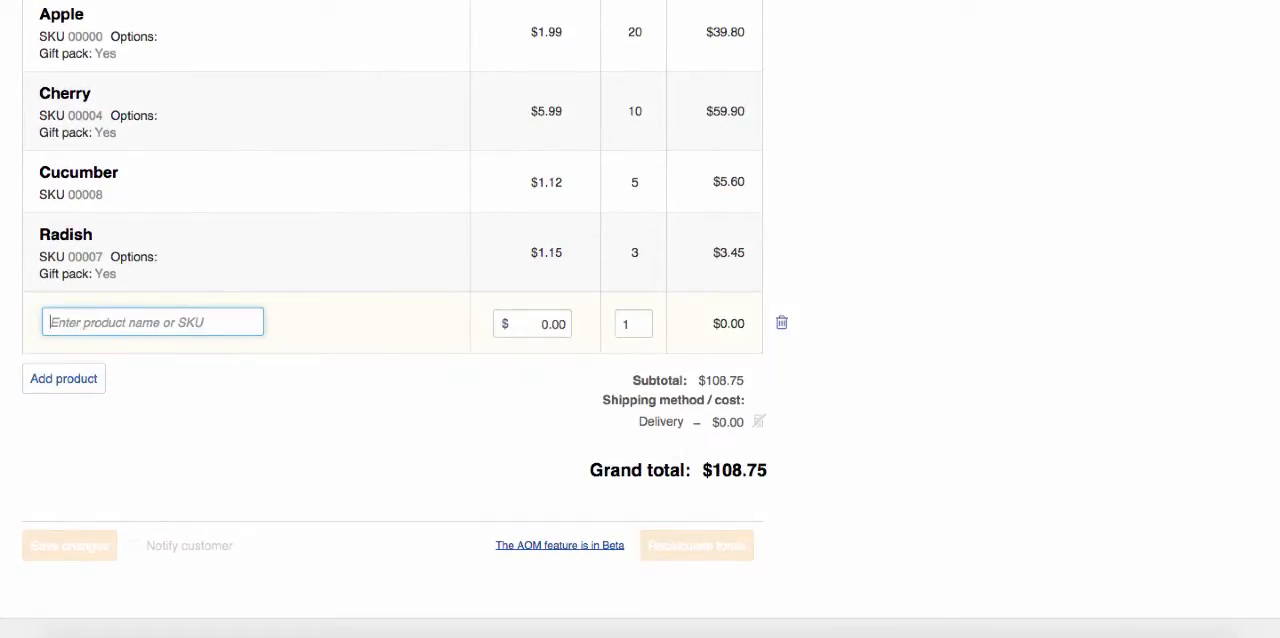
pyautogui.write('apple')
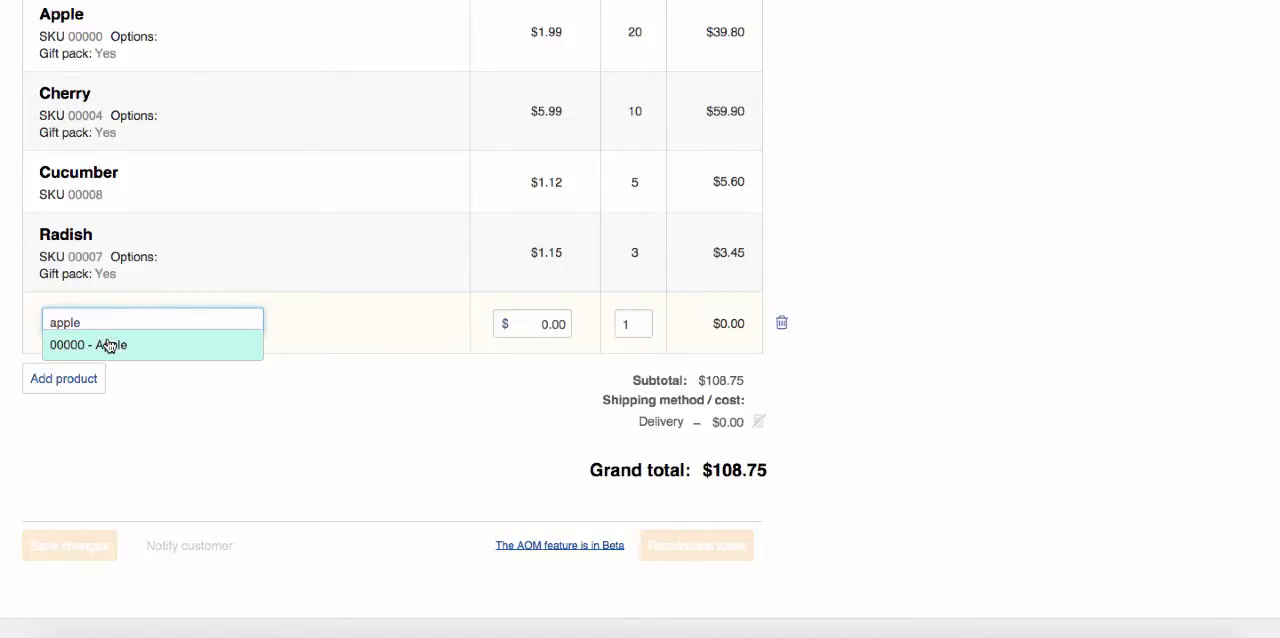
pyautogui.click(112, 344)
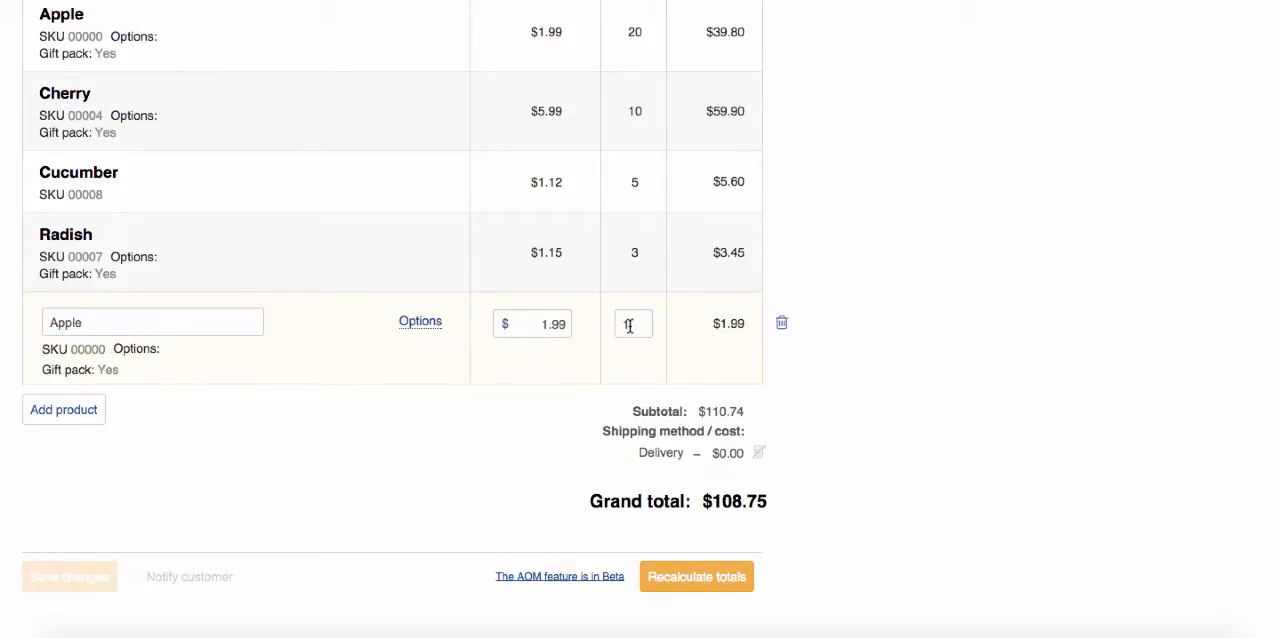
pyautogui.write('5')
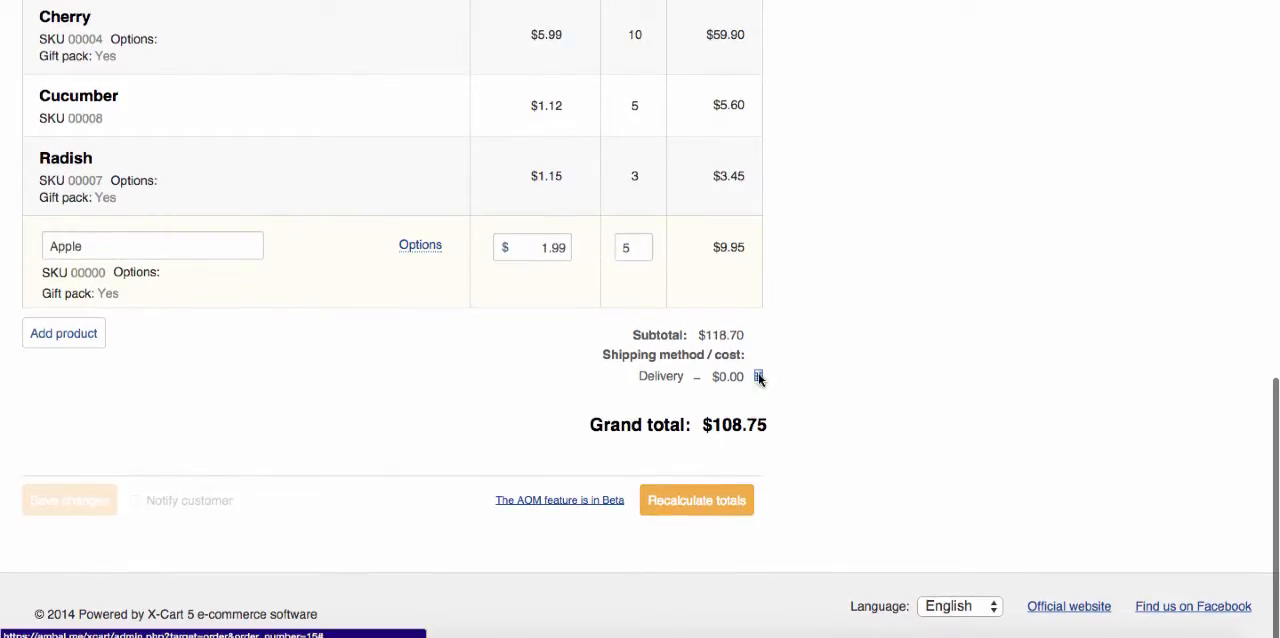
# - Recalculate the totals to $118.70 and save the edited order
pyautogui.click(696, 500)
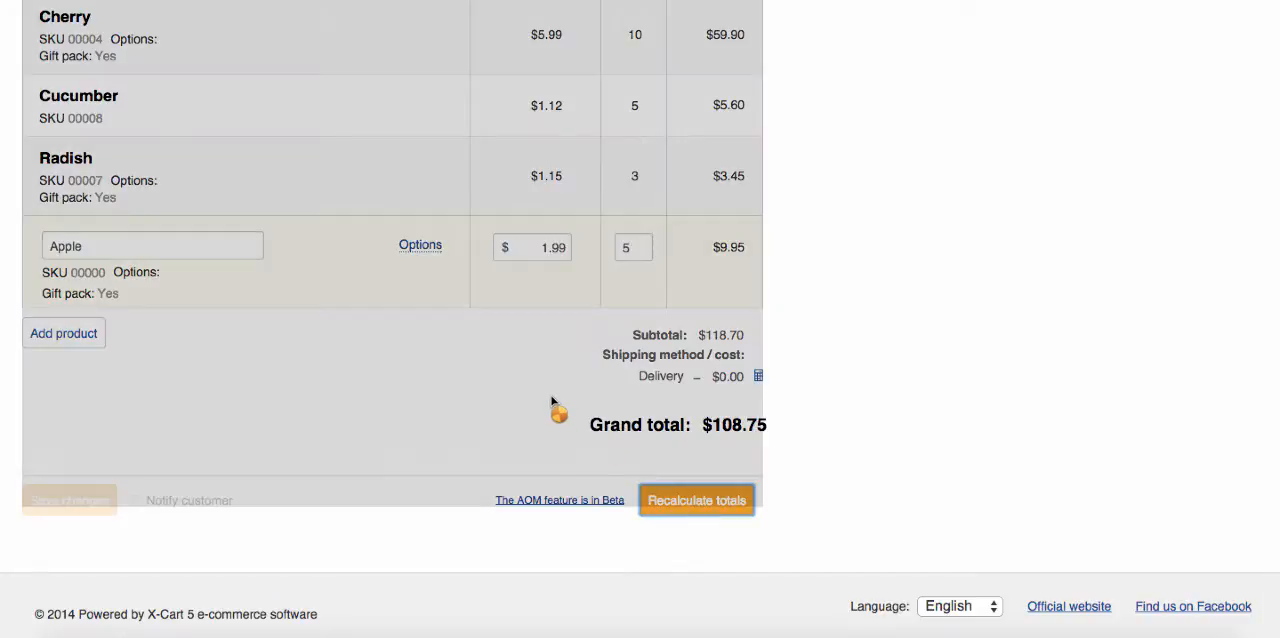
pyautogui.click(696, 500)
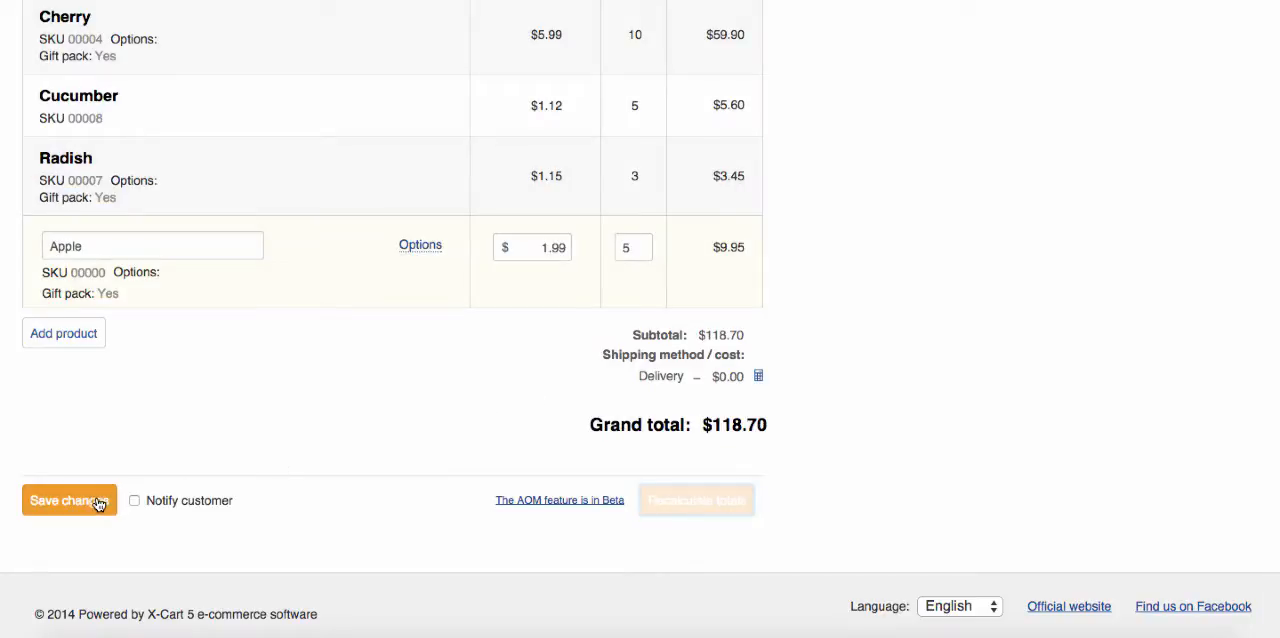
pyautogui.click(68, 500)
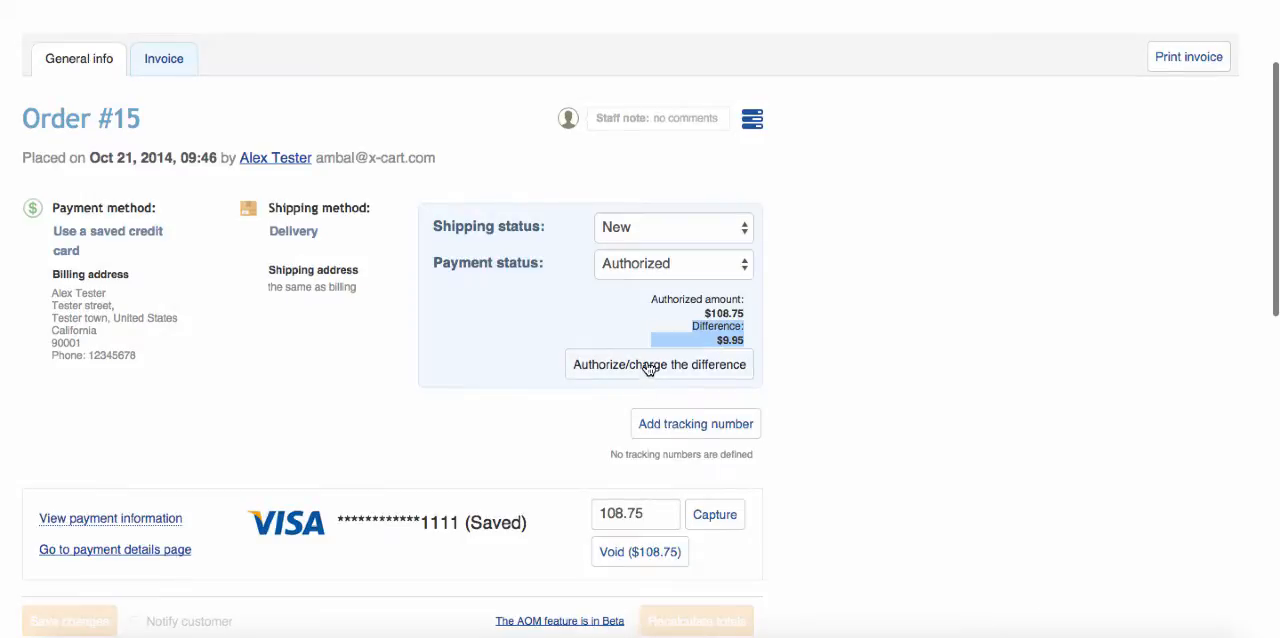
# - Authorize the $9.95 difference on the saved MC card ending 4444
pyautogui.click(660, 364)
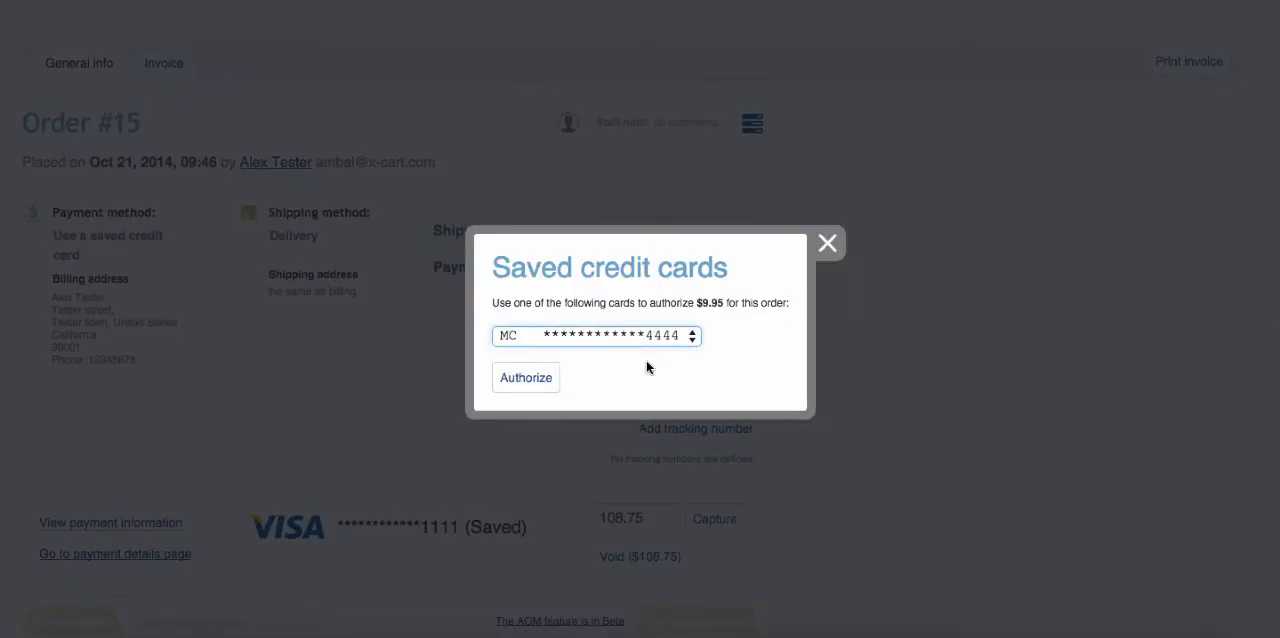
pyautogui.click(594, 336)
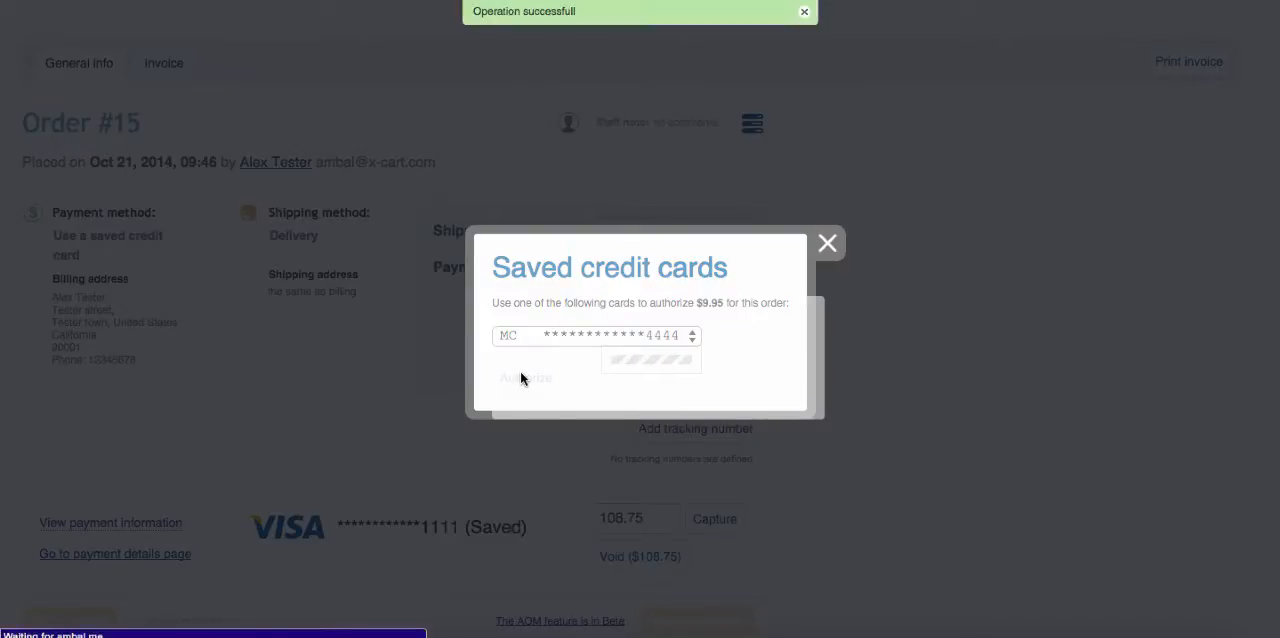
pyautogui.click(828, 244)
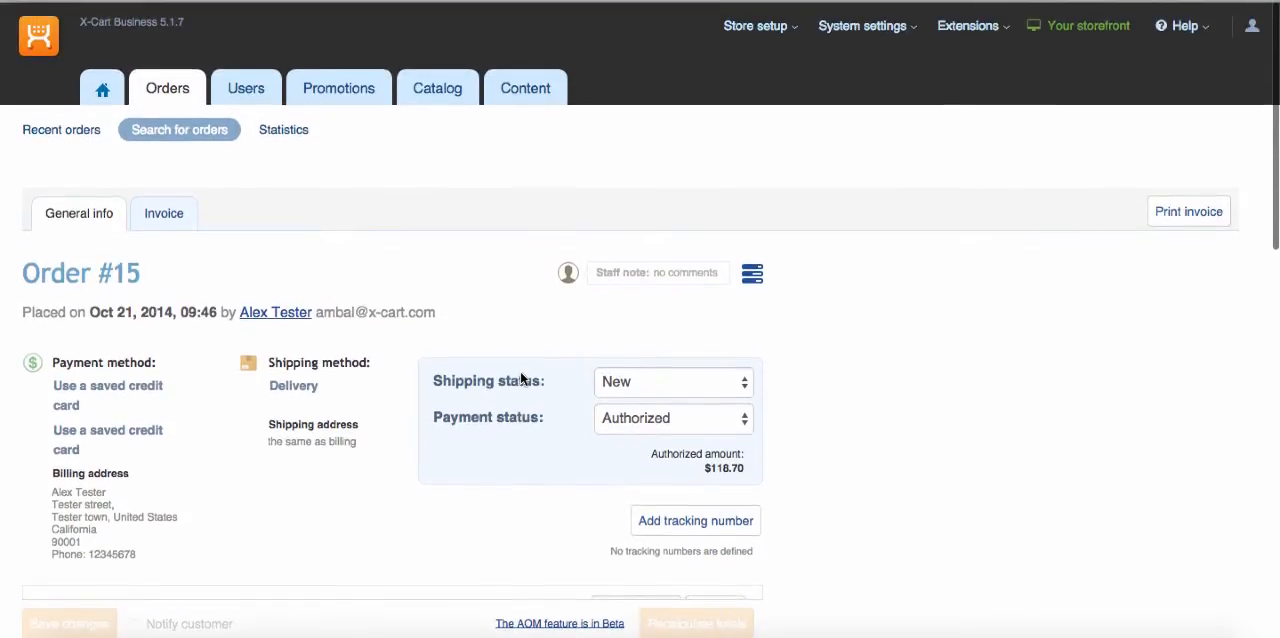
# - Capture the $108.75 authorized on the Visa card
pyautogui.scroll(-3)
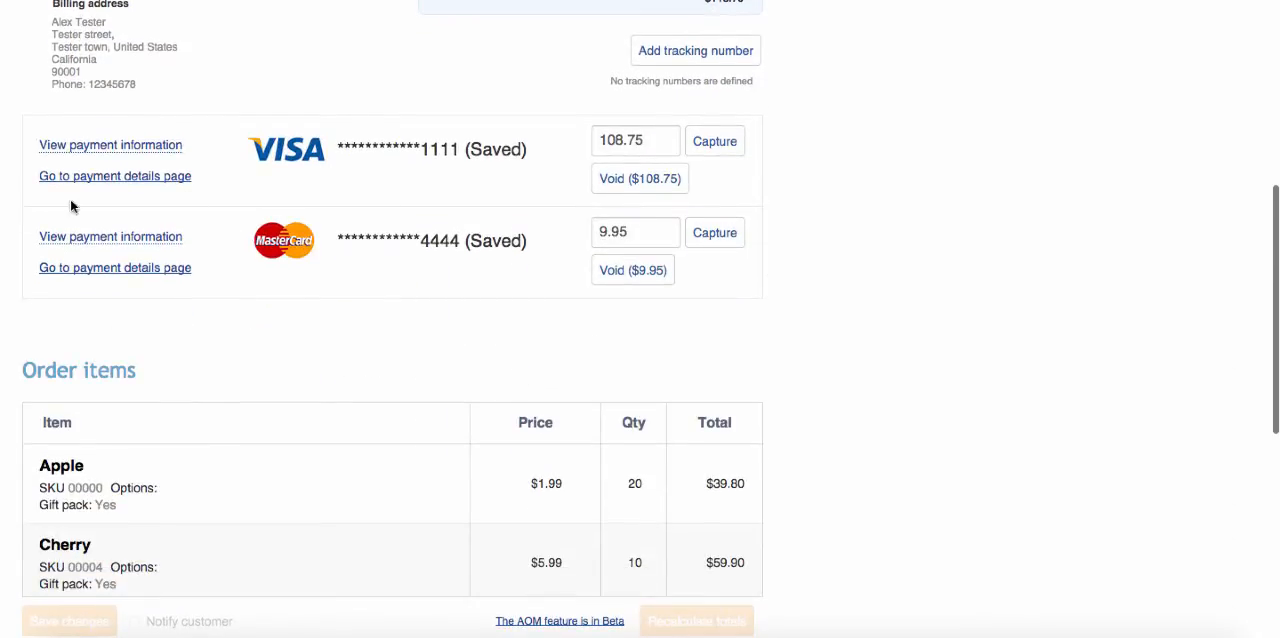
pyautogui.moveTo(672, 318)
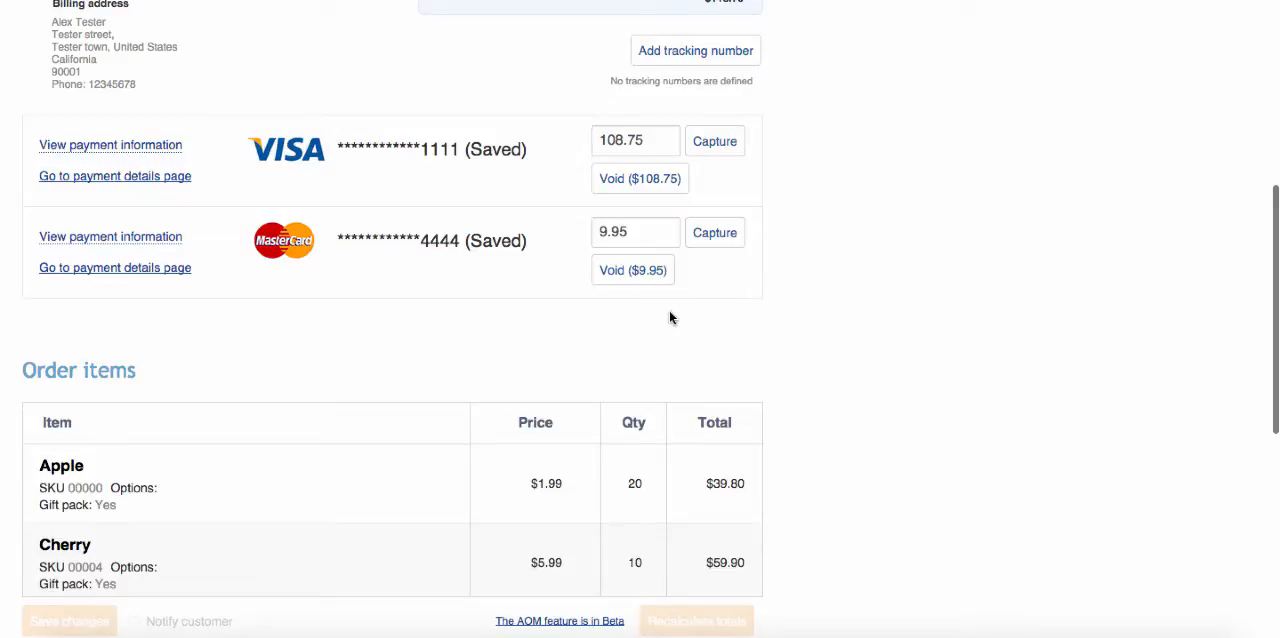
pyautogui.scroll(-3)
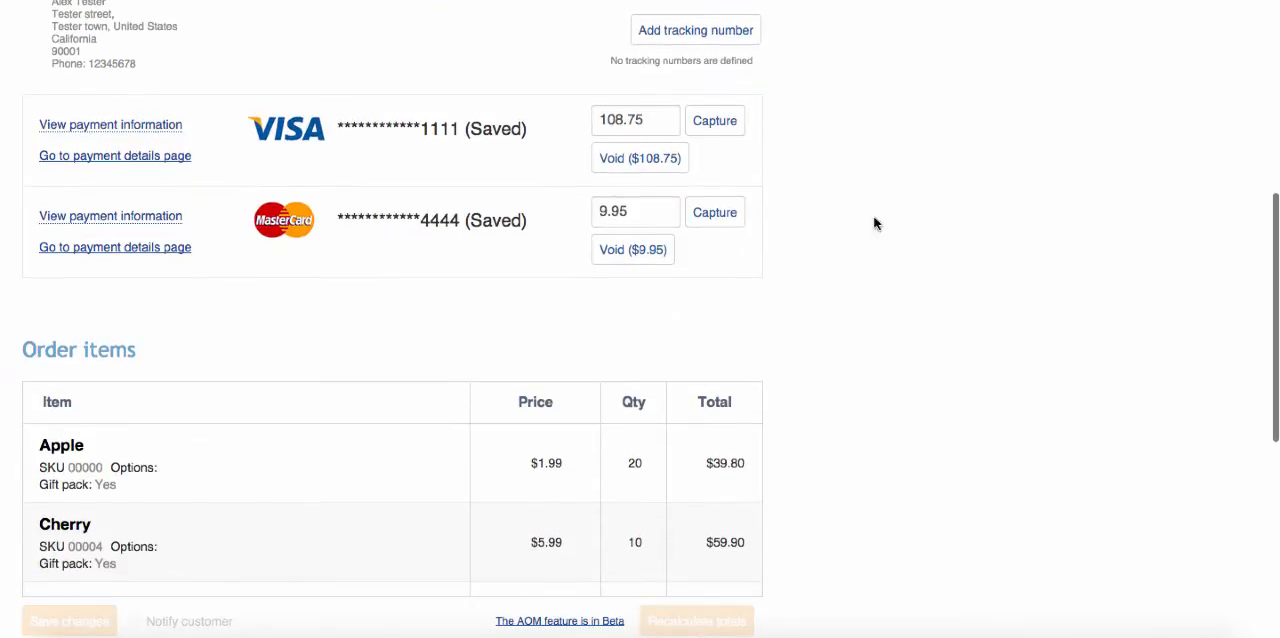
pyautogui.click(714, 120)
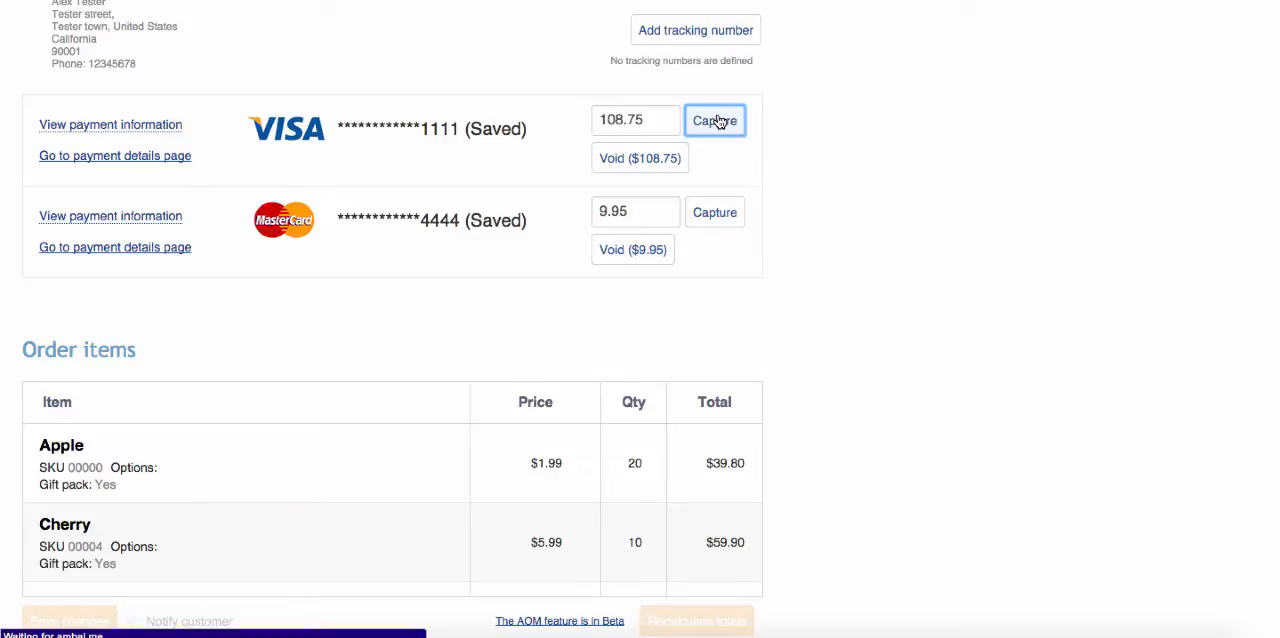
pyautogui.click(714, 120)
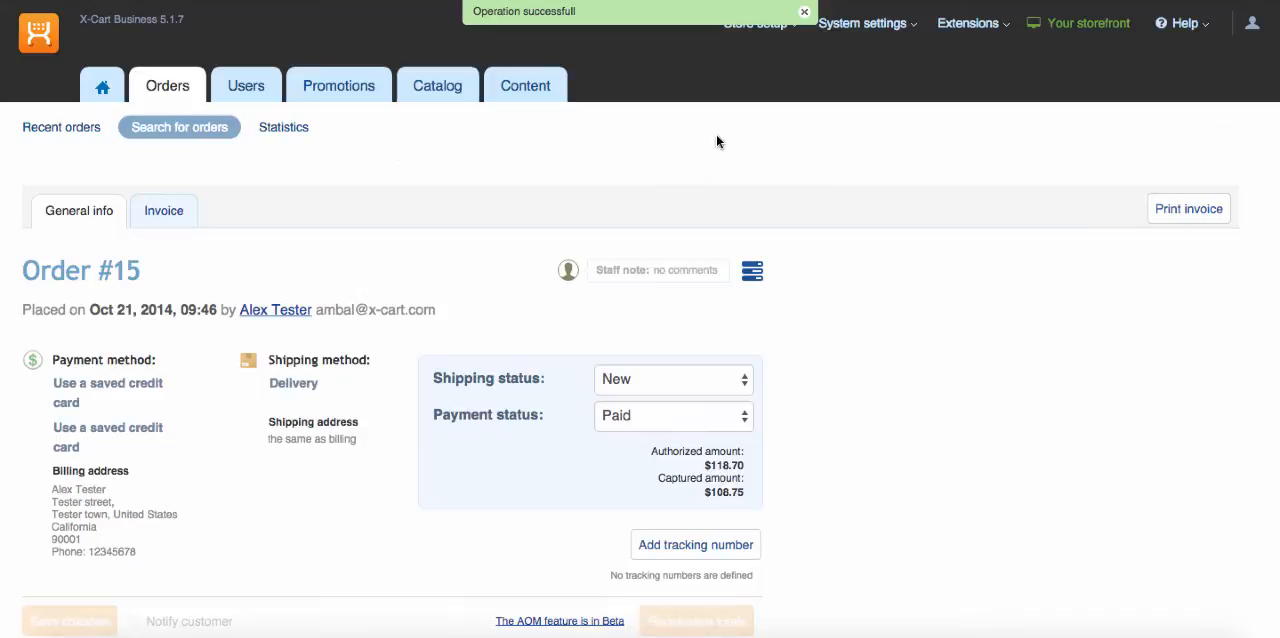
# - Capture the remaining $9.95 on the Mastercard, reaching $118.70 captured
pyautogui.scroll(-3)
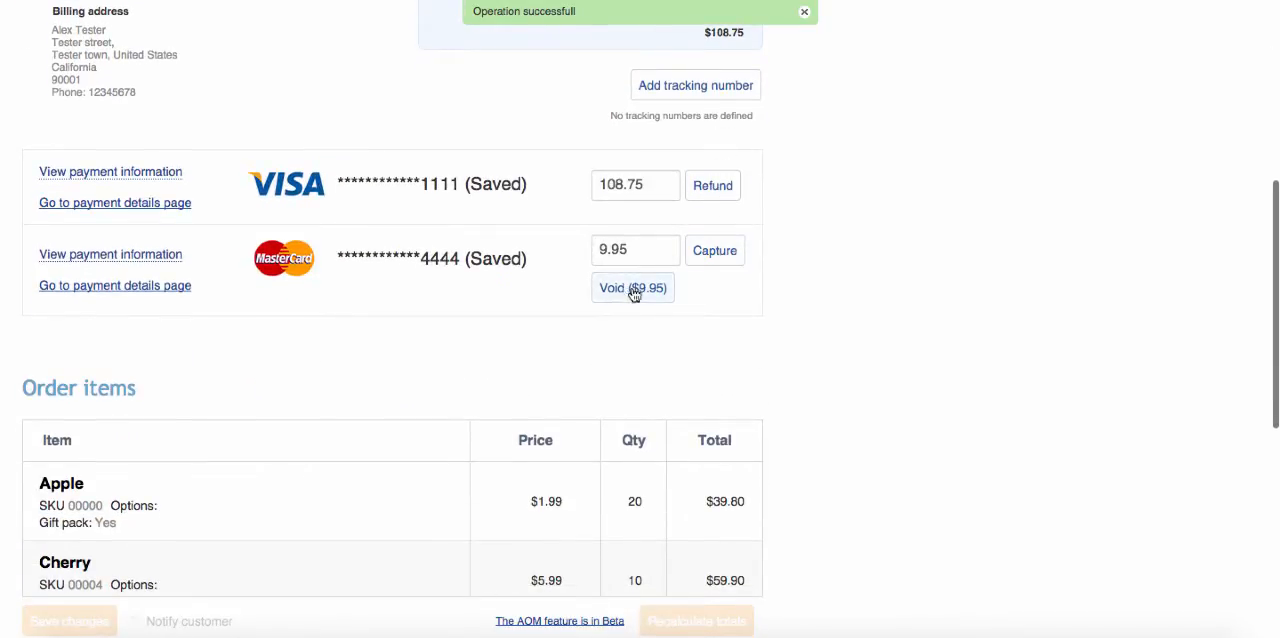
pyautogui.click(716, 250)
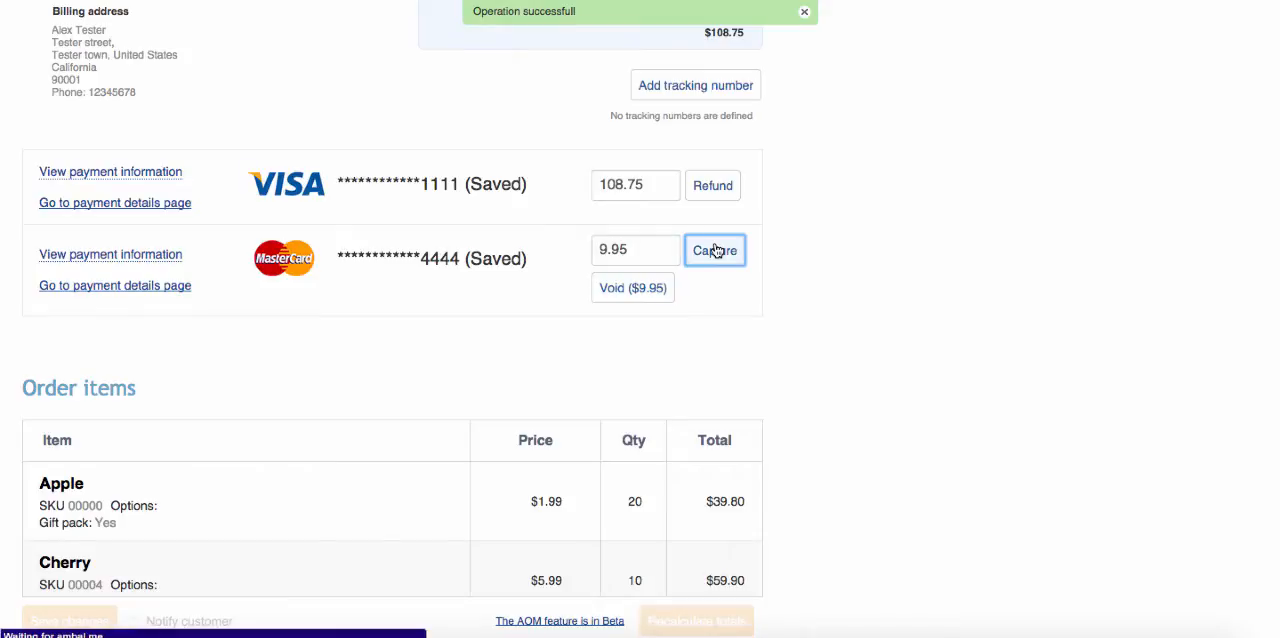
pyautogui.click(716, 250)
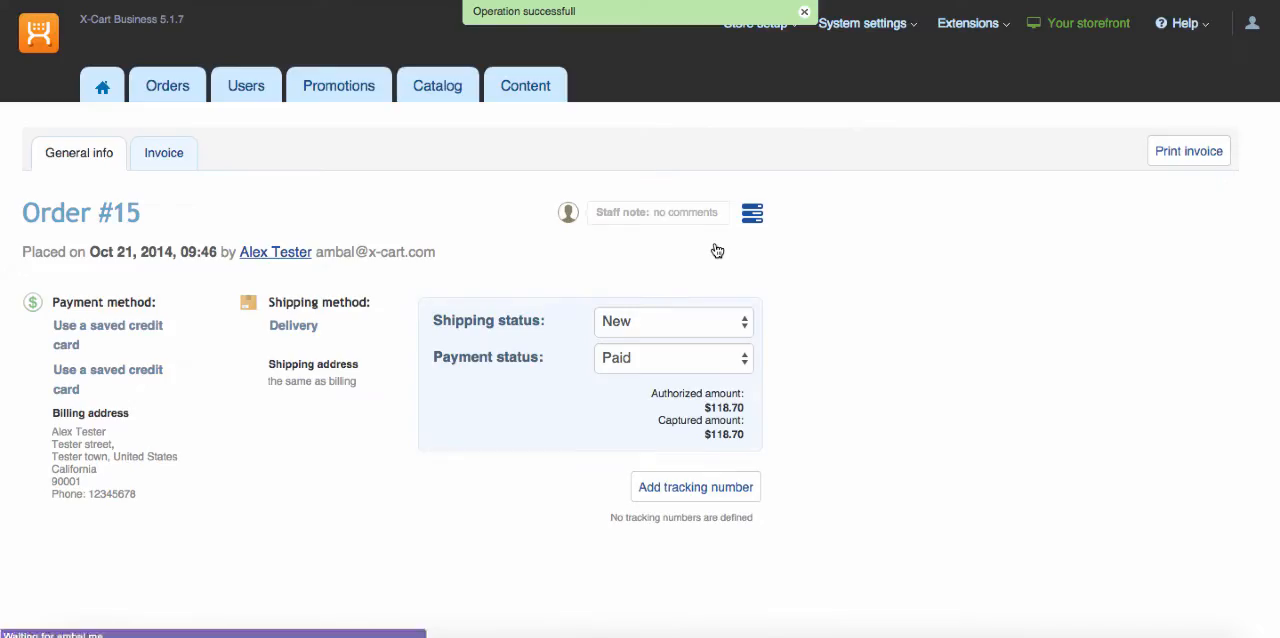
pyautogui.scroll(-3)
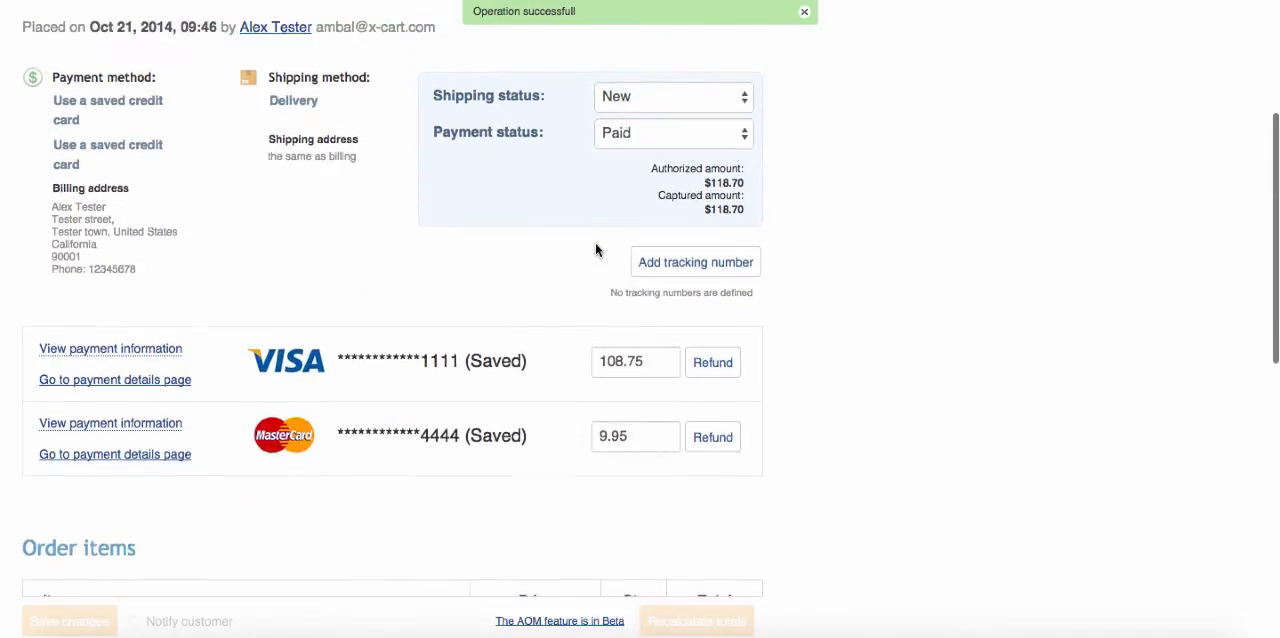
pyautogui.scroll(3)
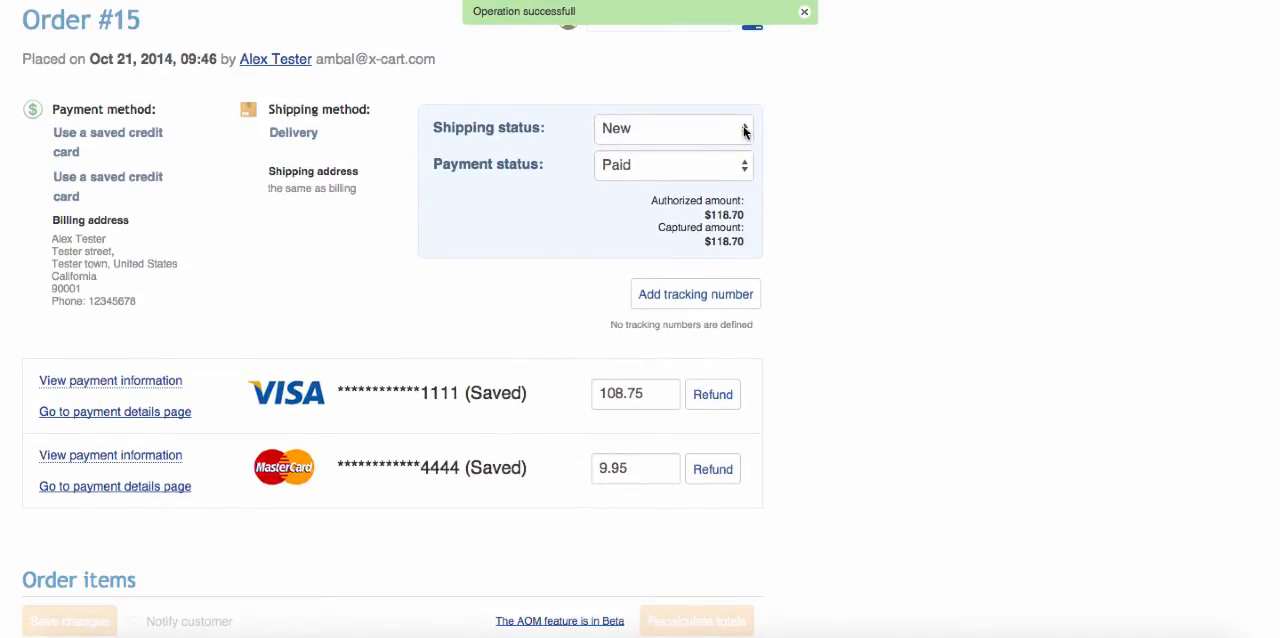
# - Delete the Cucumber line, recalculate totals to $113.10 and save the order
pyautogui.scroll(-3)
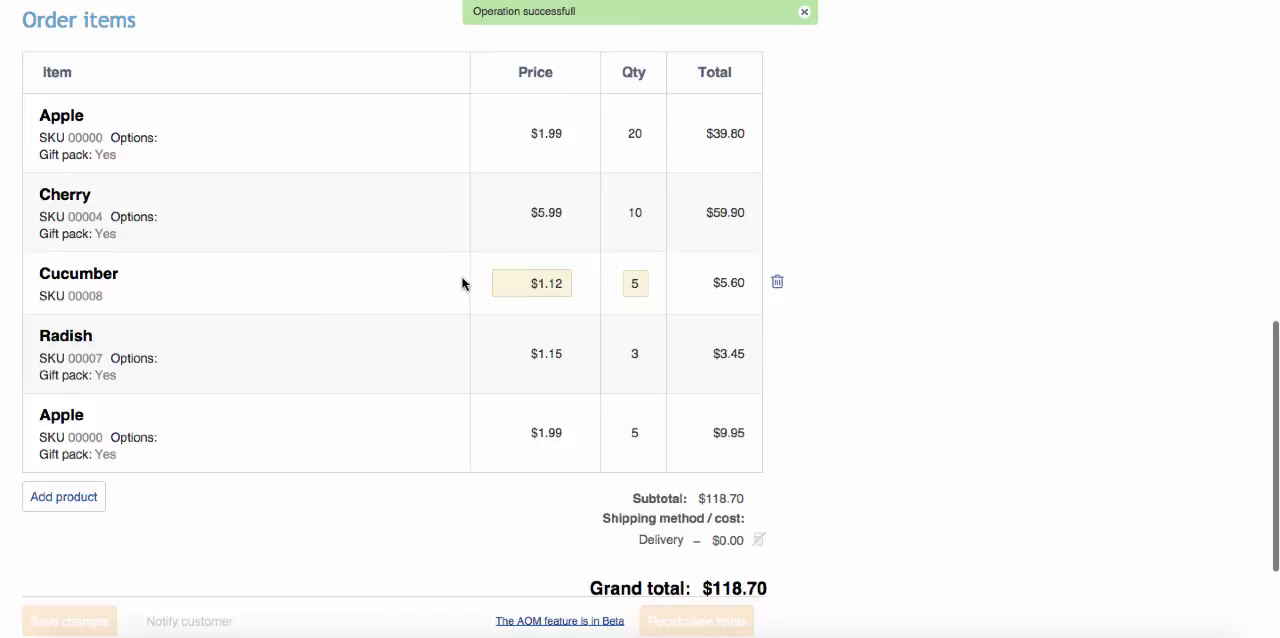
pyautogui.moveTo(432, 282)
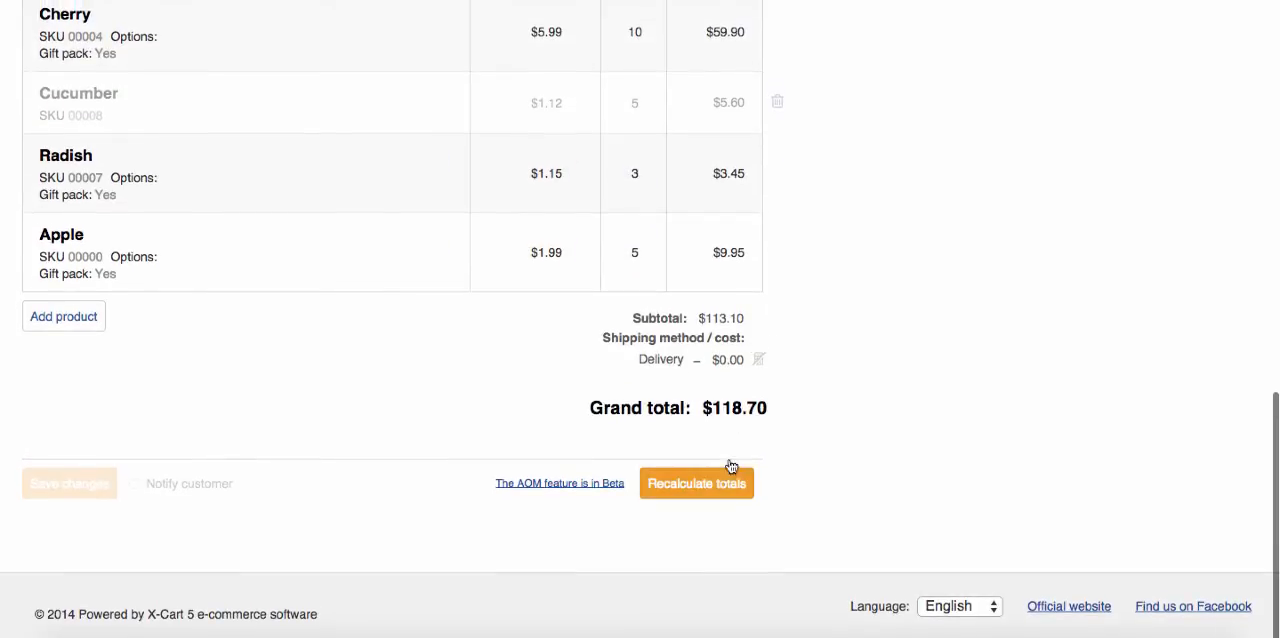
pyautogui.click(696, 484)
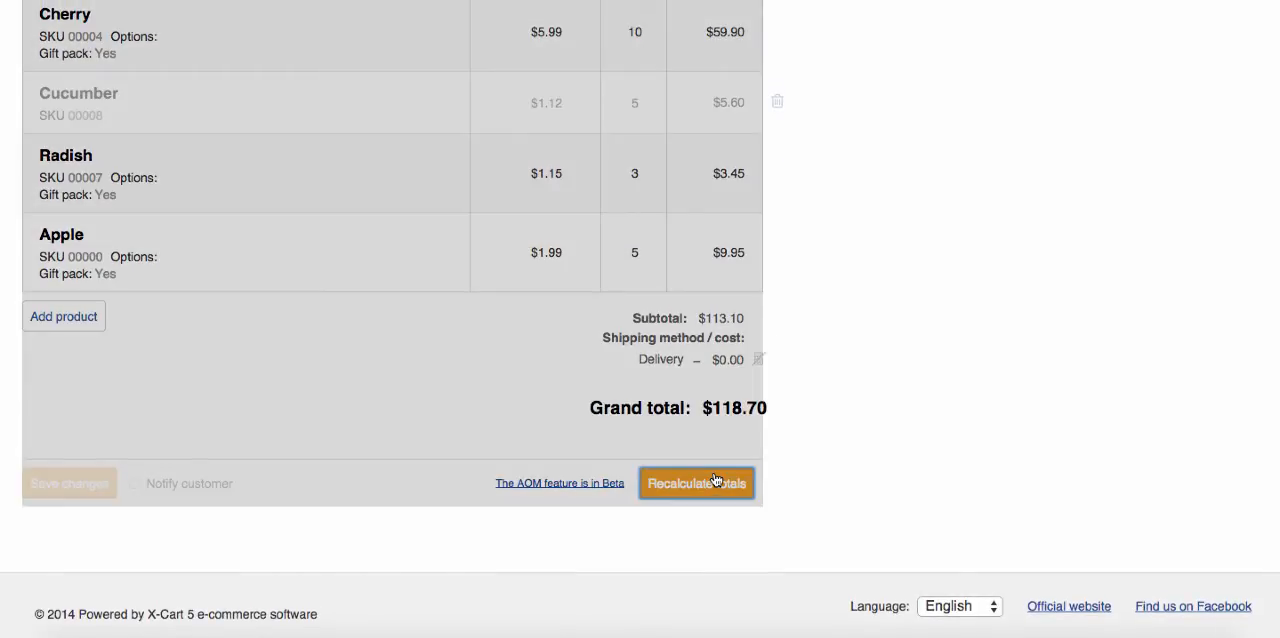
pyautogui.click(696, 484)
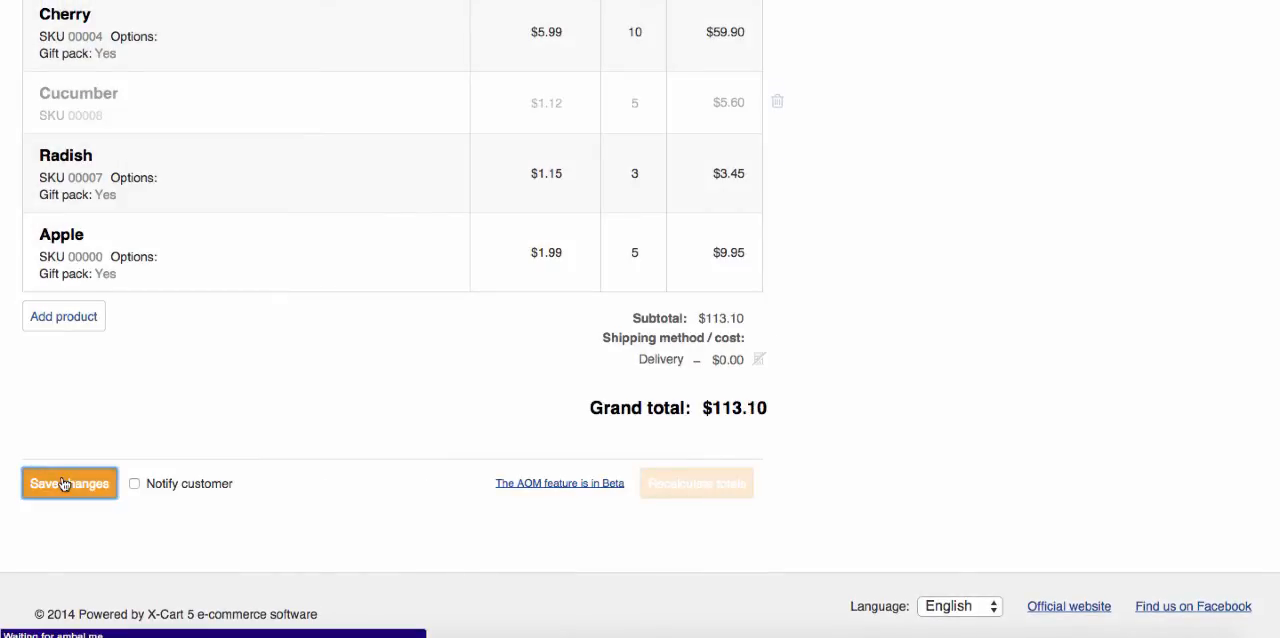
pyautogui.click(68, 484)
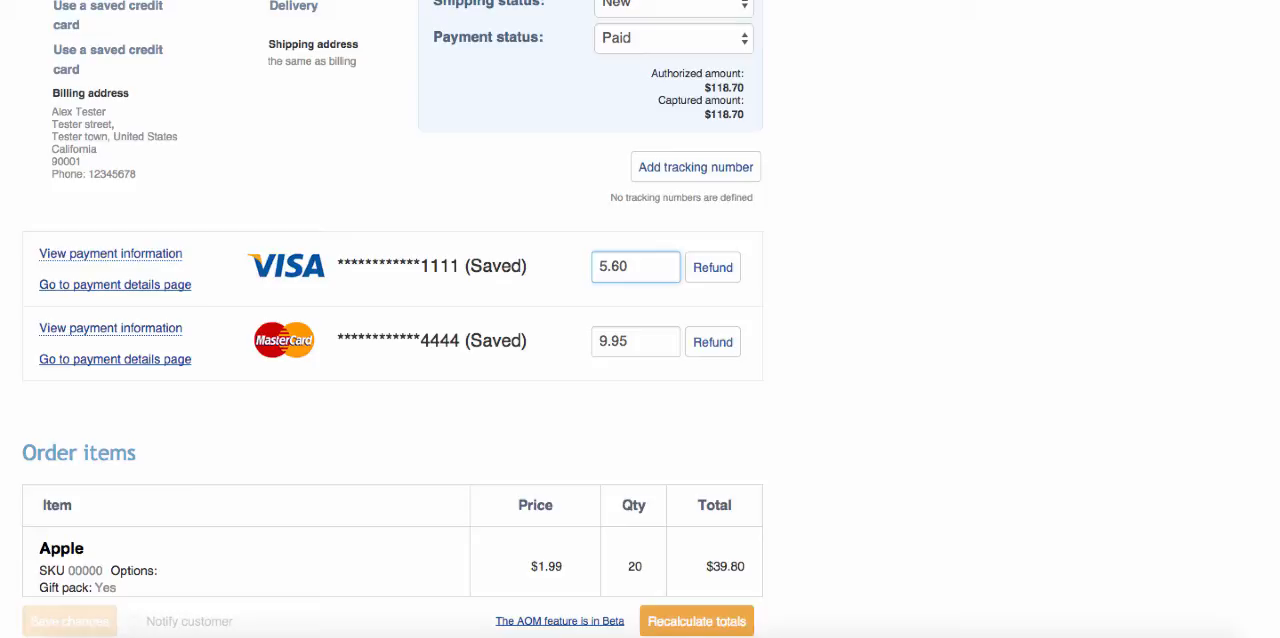
# - Refund $5.60 on the Visa transaction row
pyautogui.click(712, 268)
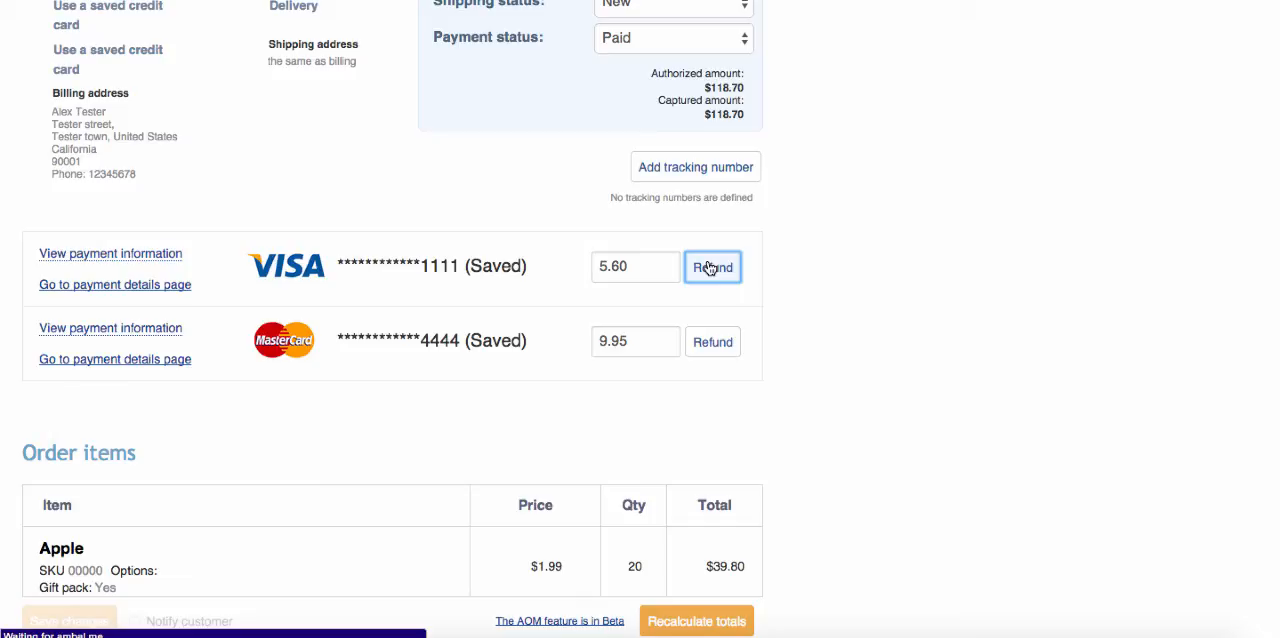
pyautogui.click(712, 268)
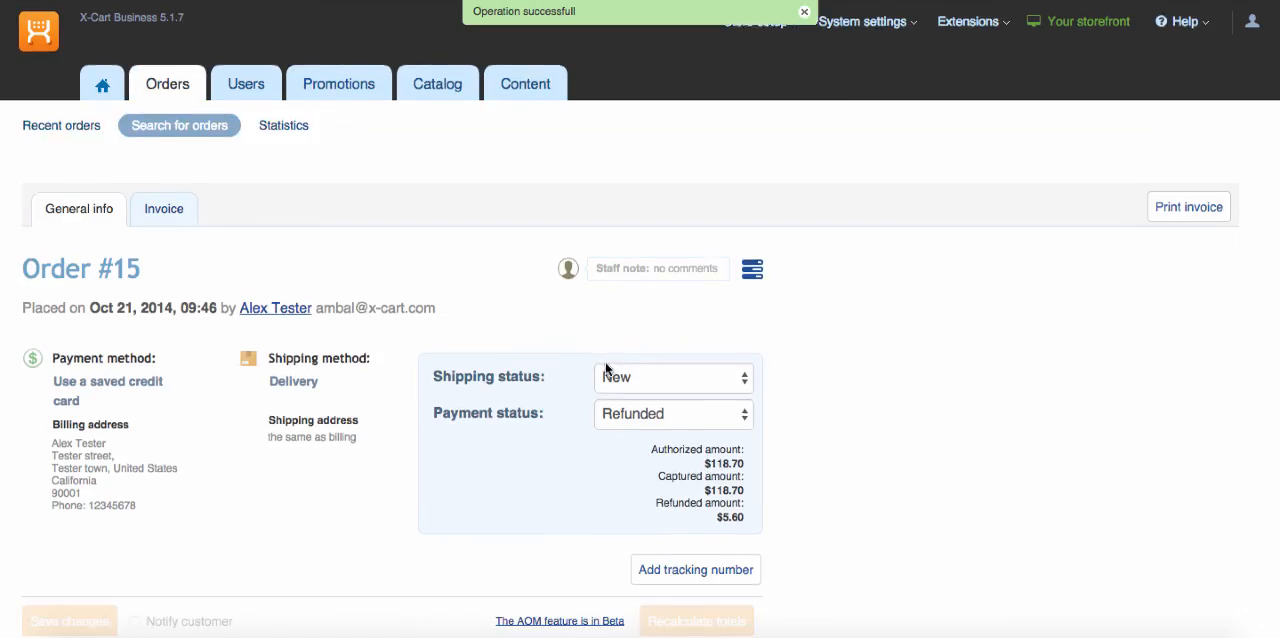
# - Switch payment status to Partially Paid, then to Paid
pyautogui.click(672, 412)
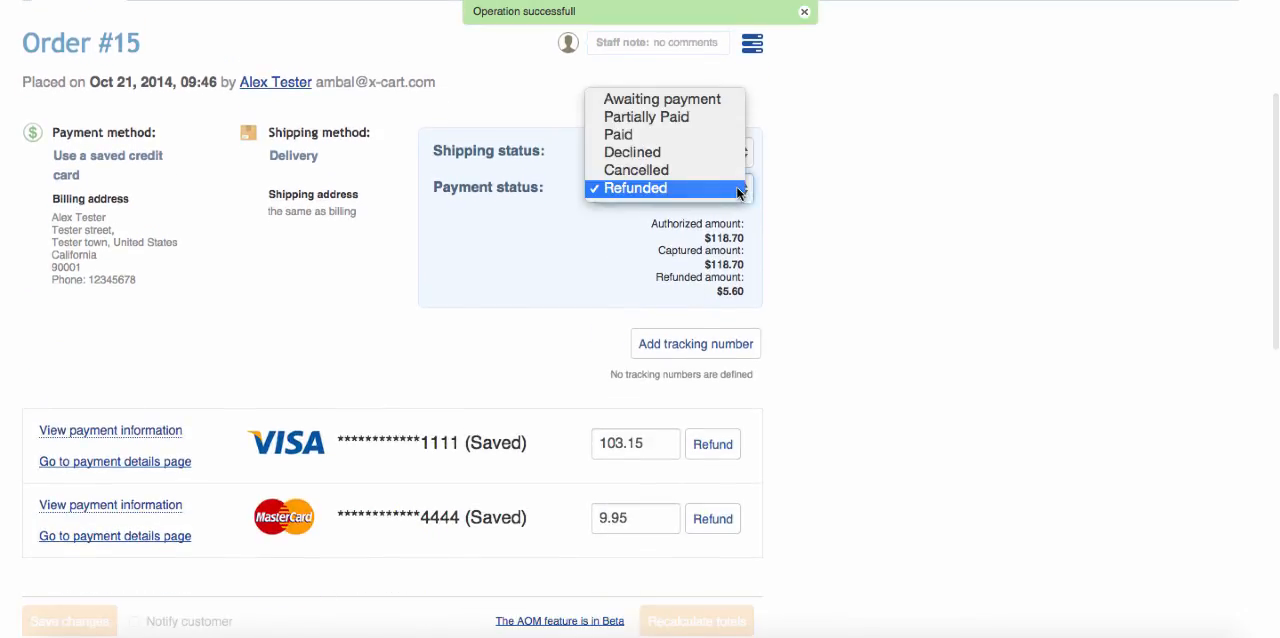
pyautogui.click(646, 118)
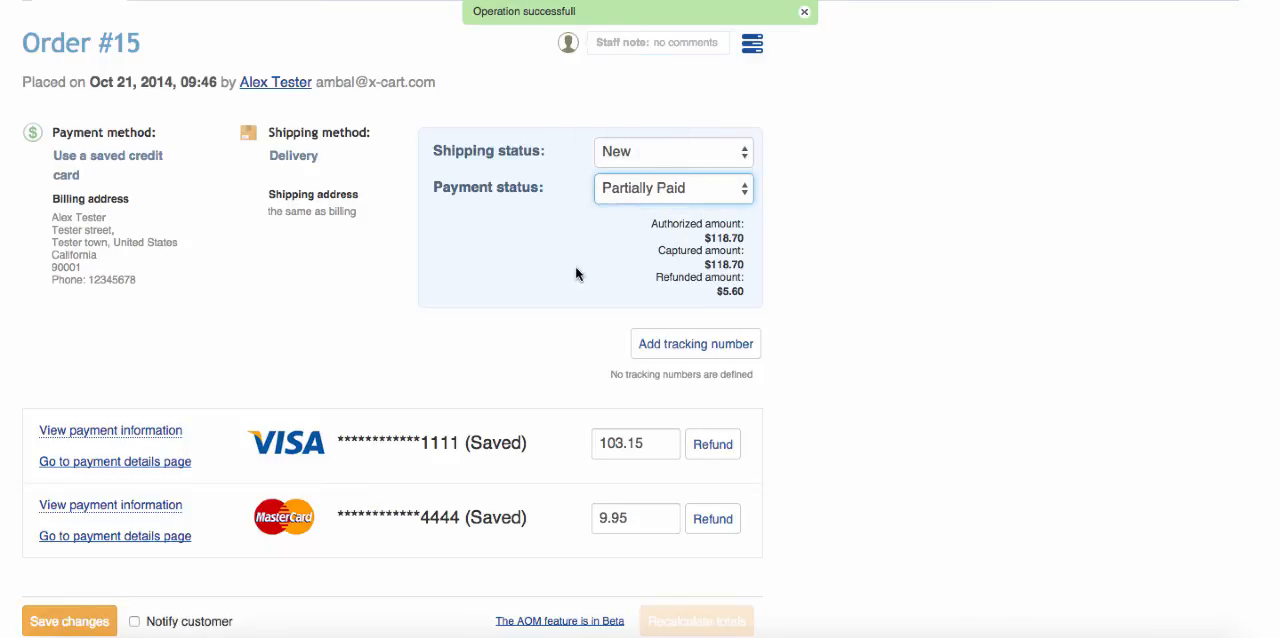
pyautogui.click(672, 188)
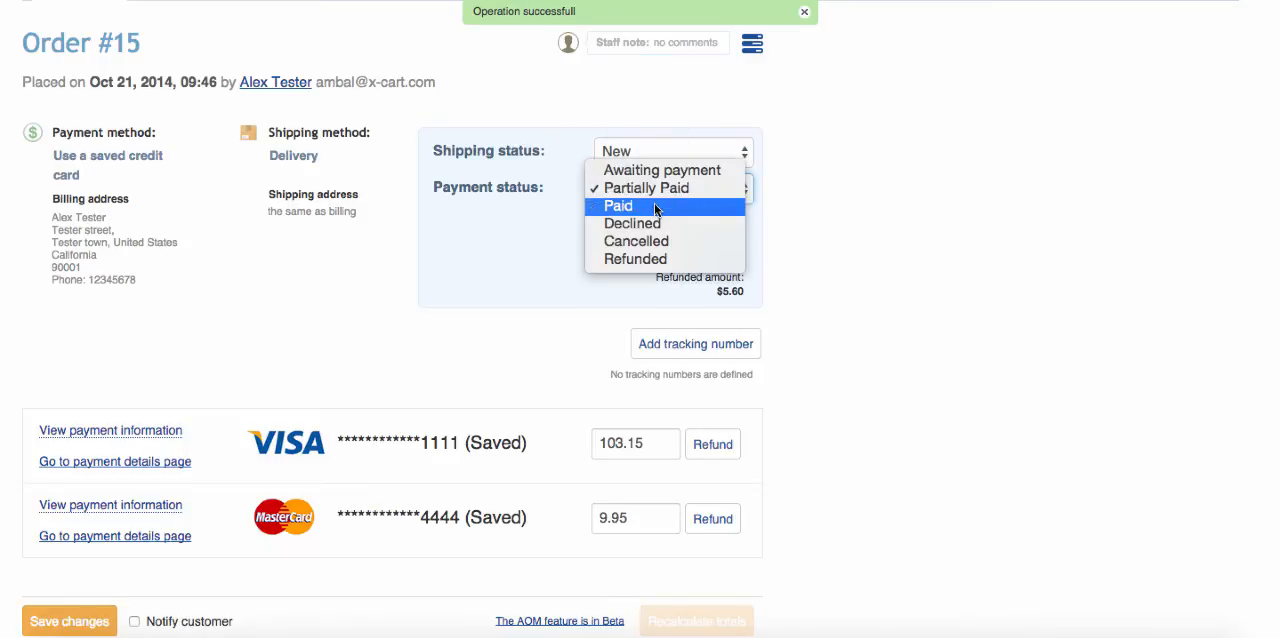
pyautogui.click(618, 206)
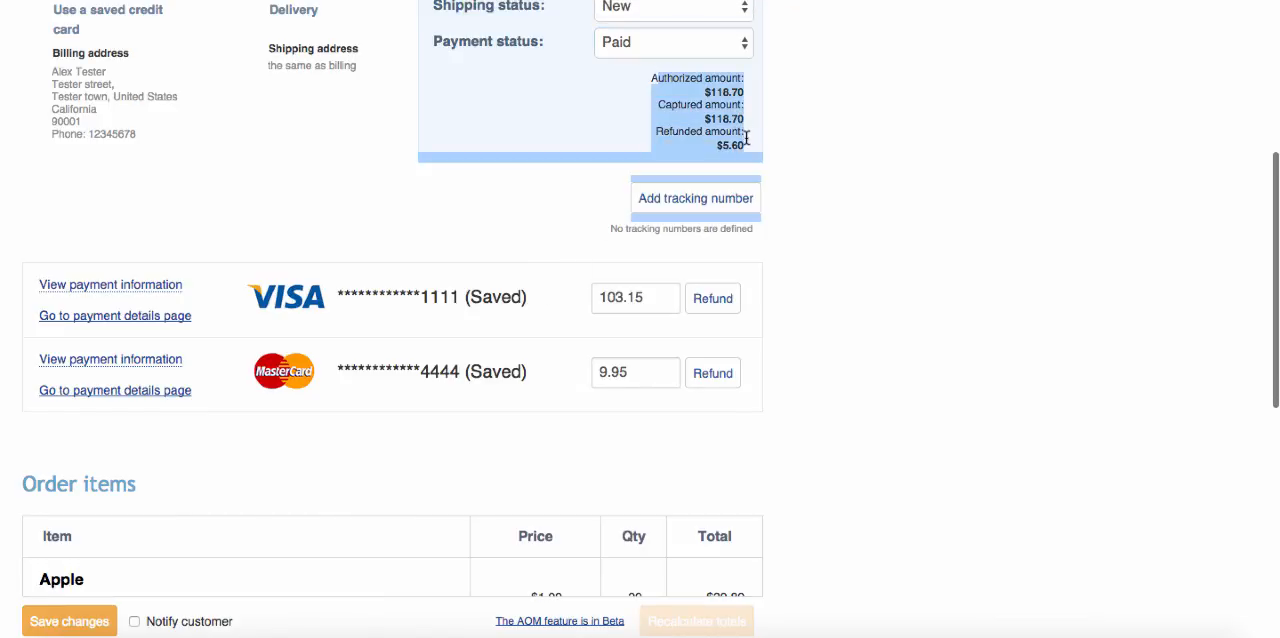
pyautogui.moveTo(512, 204)
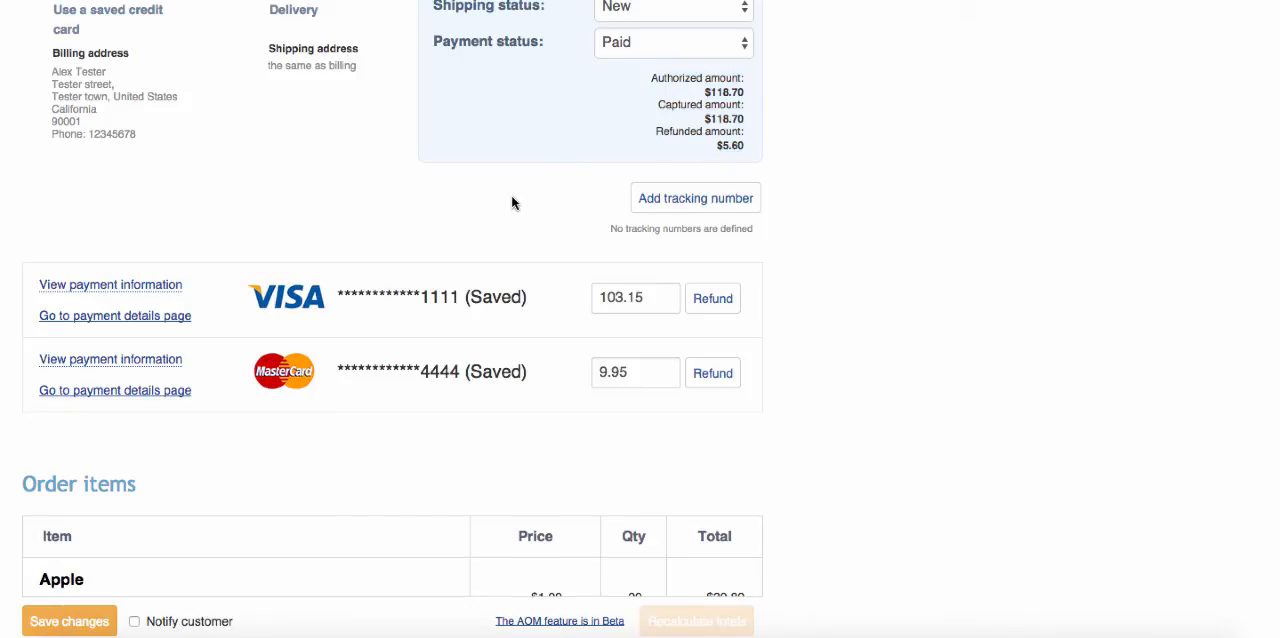